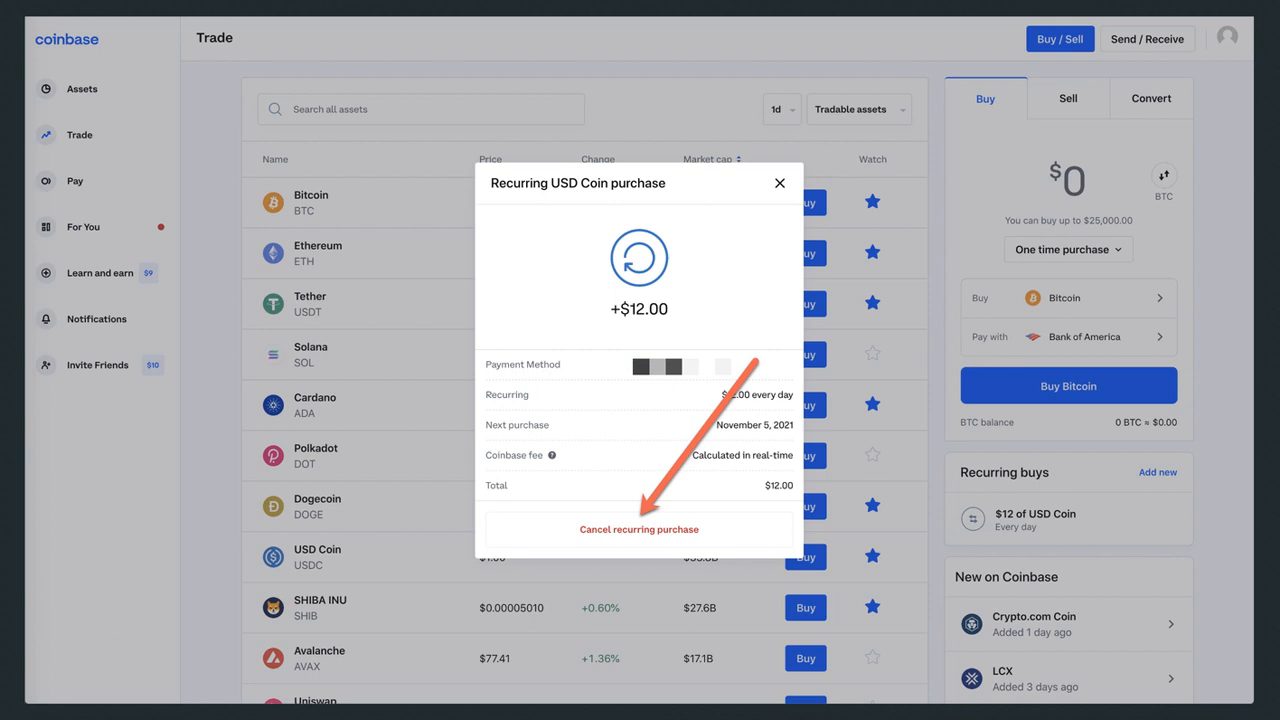
# Step: Begin cancelling the $12 daily USD Coin recurring purchase, bringing up the delete confirmation
pyautogui.click(638, 528)
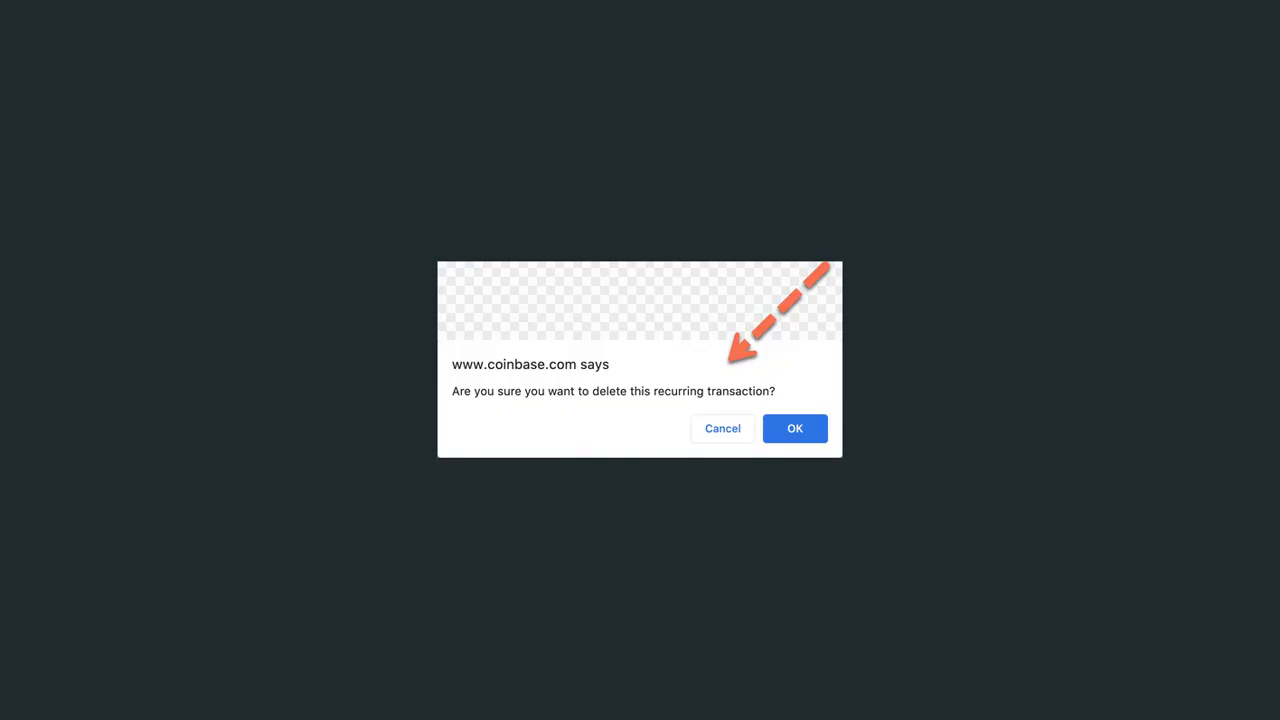